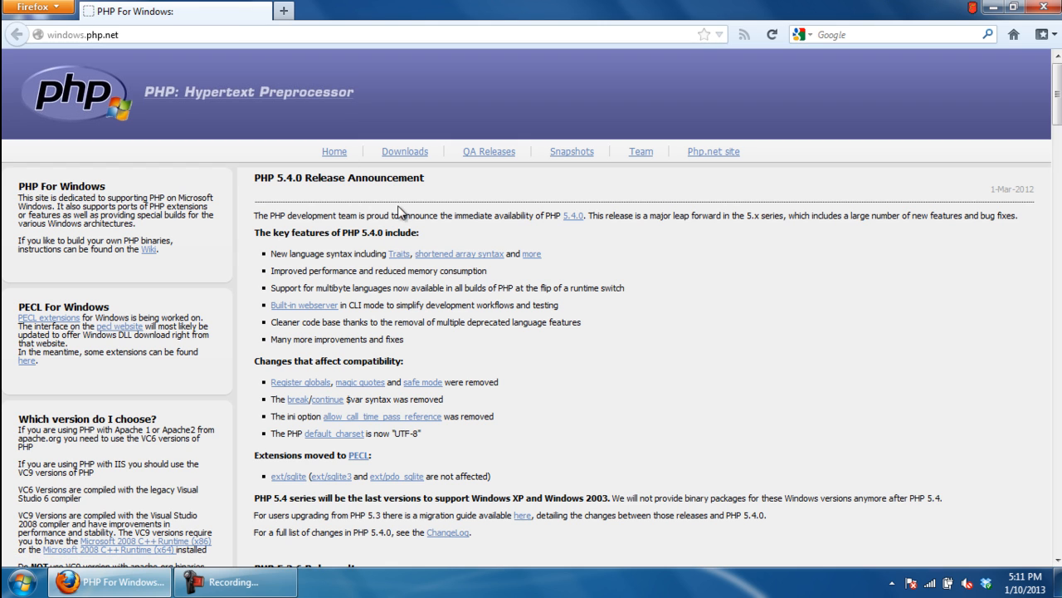
Go to the PHP for Windows downloads page and open the archive of older releases
left_click(405, 152)
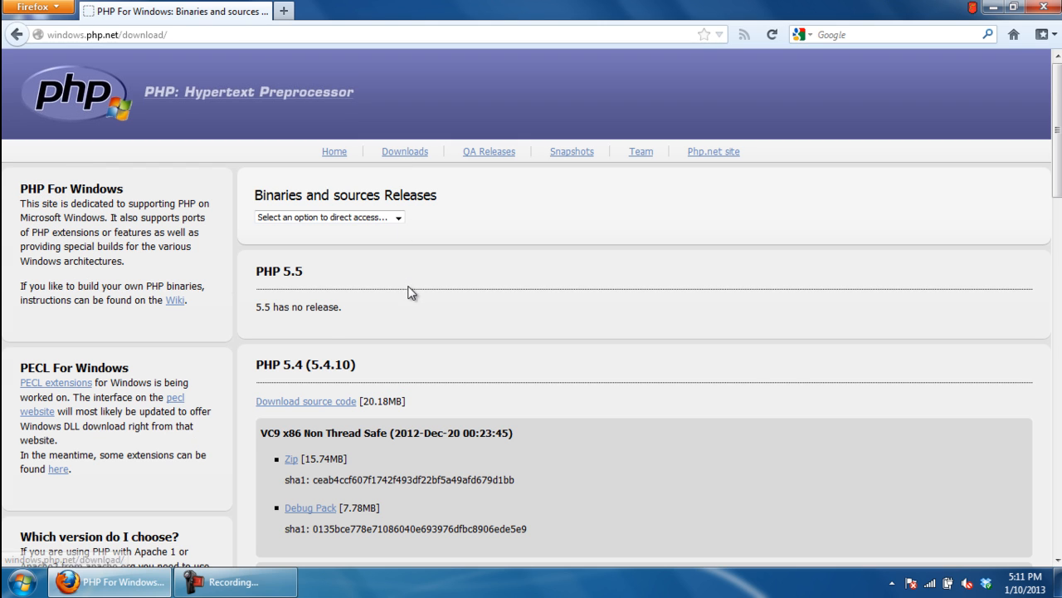
scroll("down", 3)
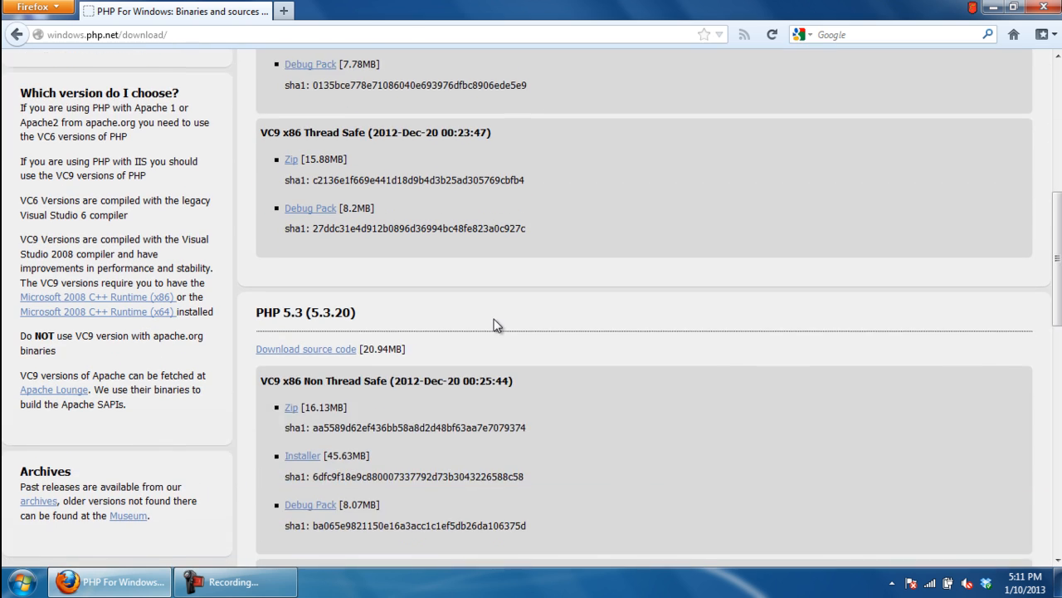
scroll("down", 3)
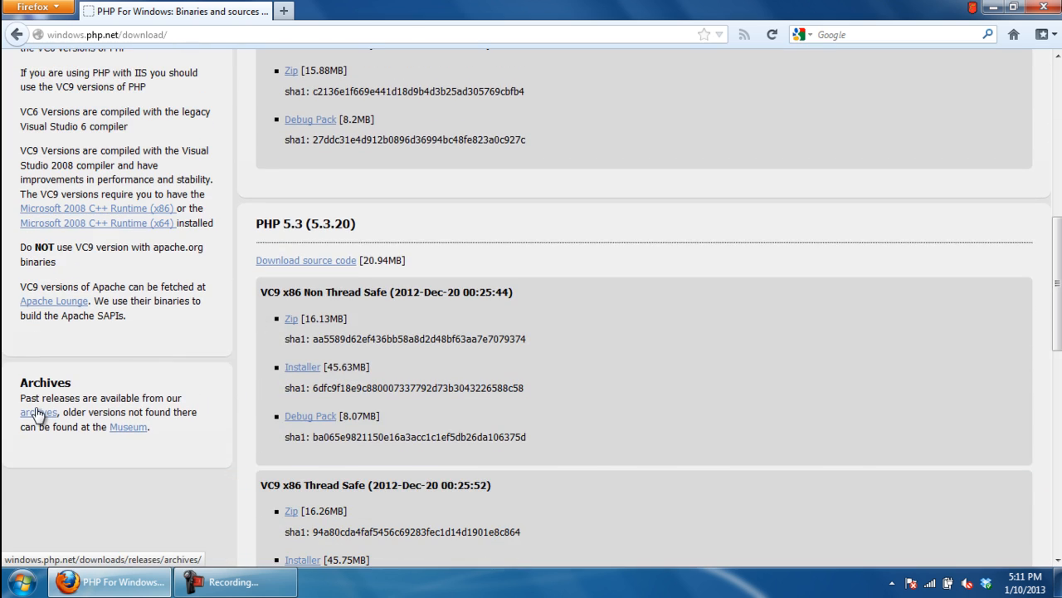
left_click(39, 412)
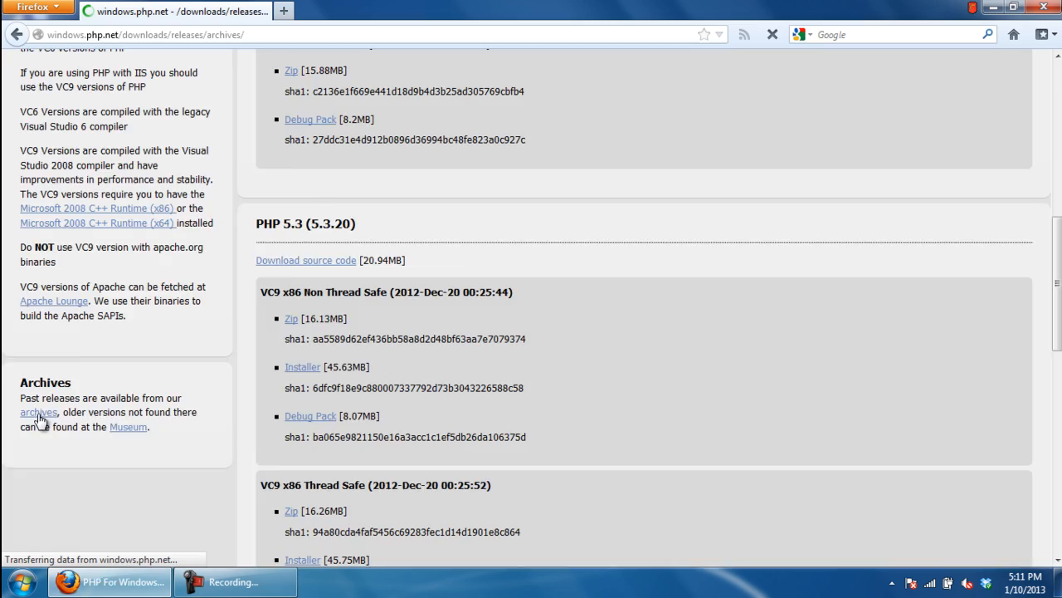
Find PHP 5.3.5 in the archive listing and download php-5.3.5-Win32-VC6-x86.msi
left_click(40, 412)
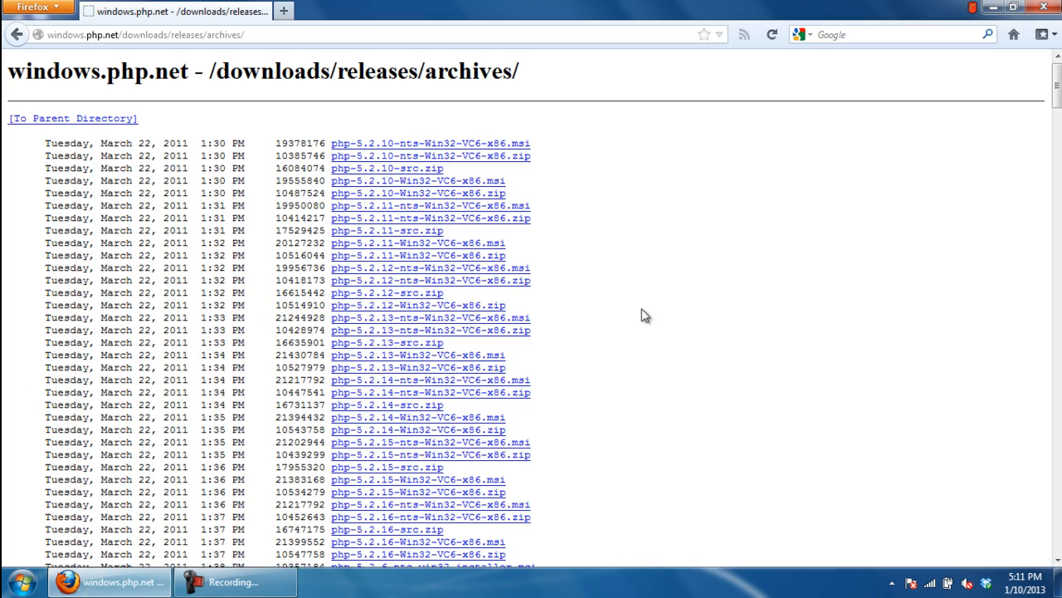
scroll("down", 3)
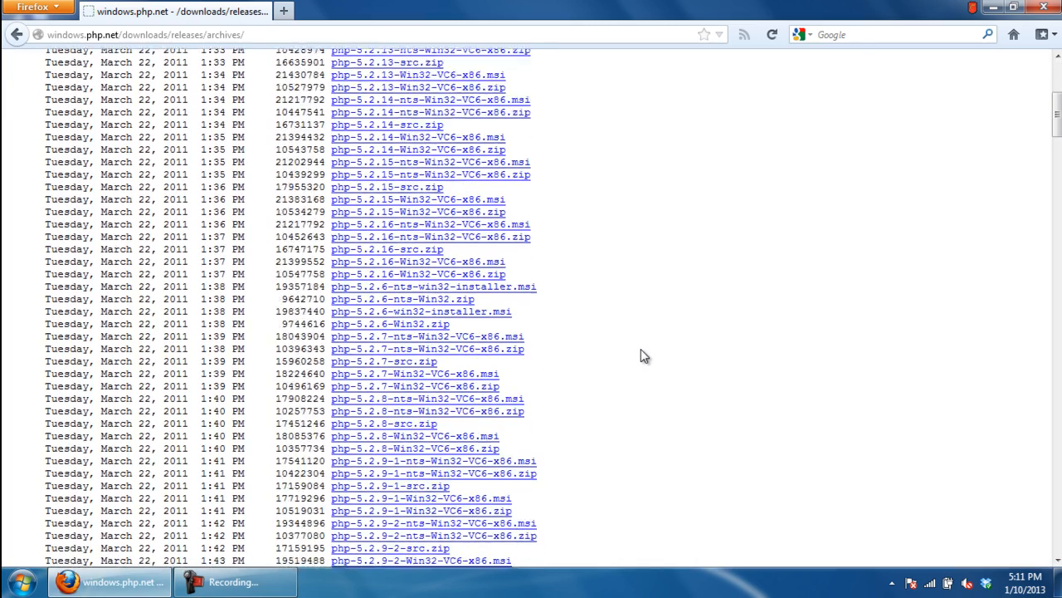
scroll("down", 3)
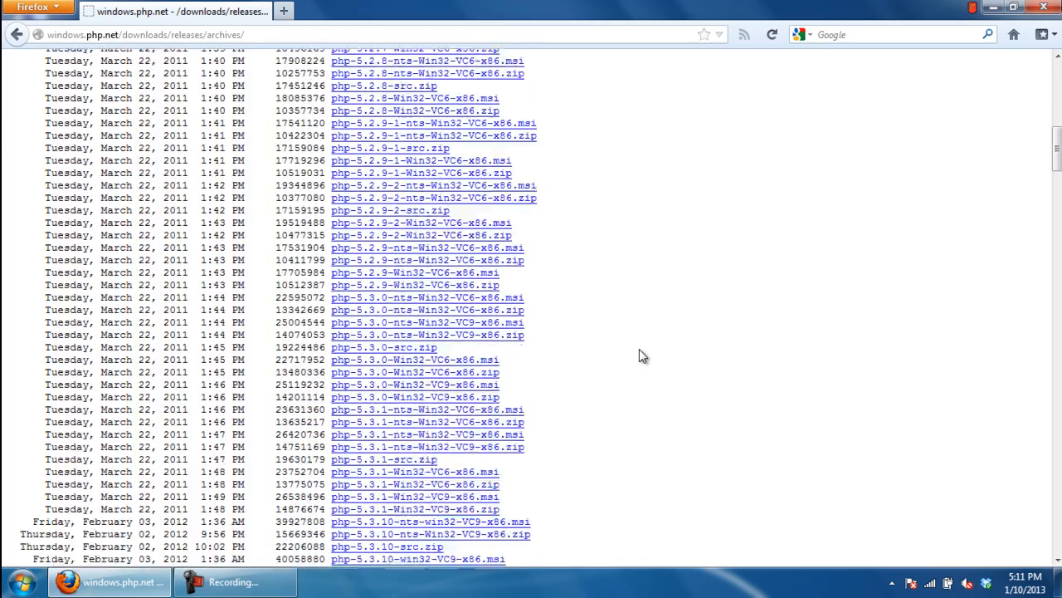
scroll("down", 3)
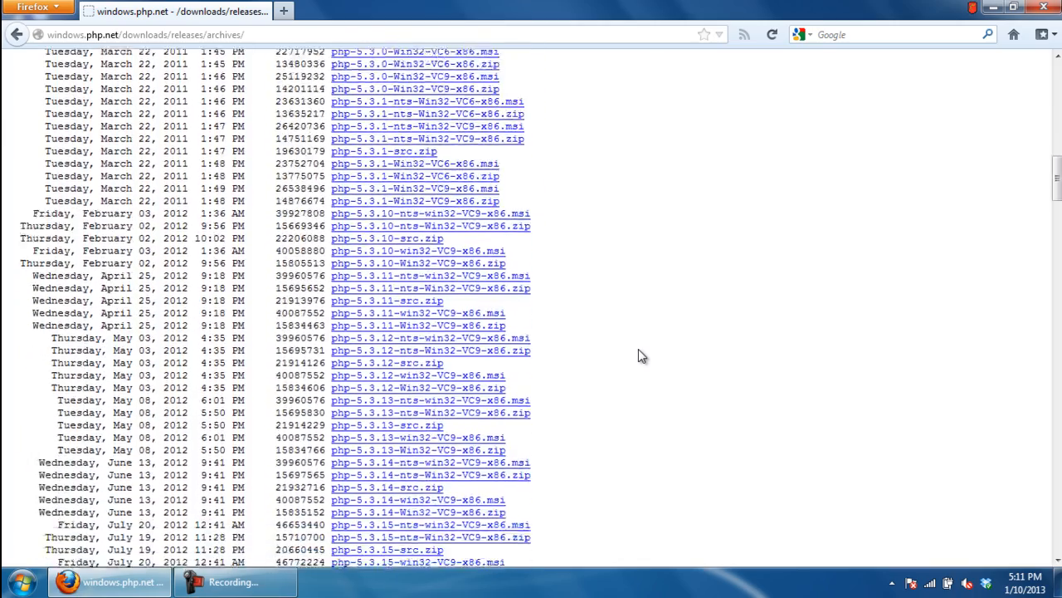
scroll("down", 3)
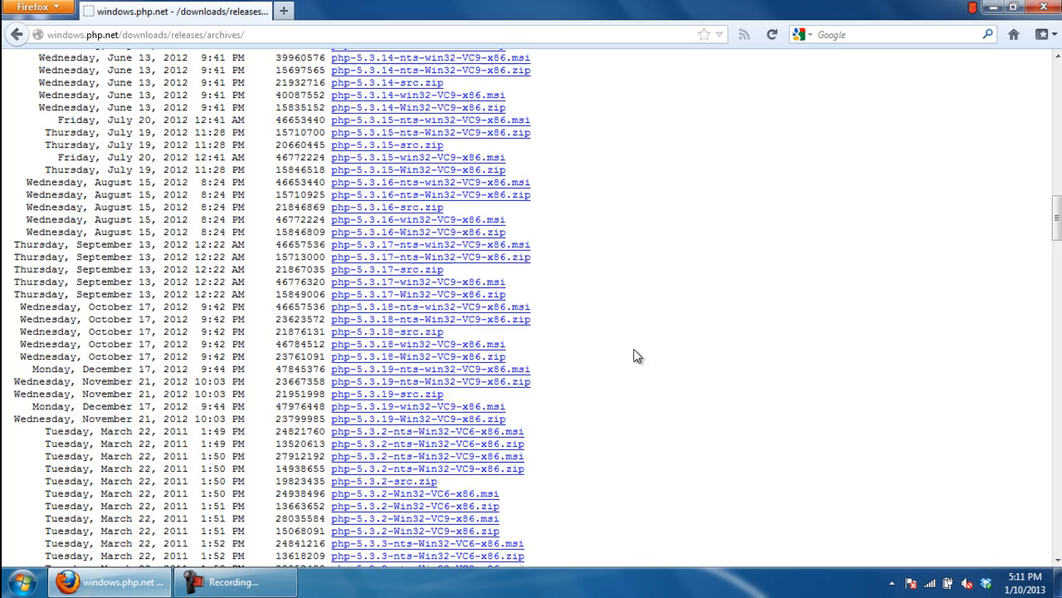
scroll("down", 3)
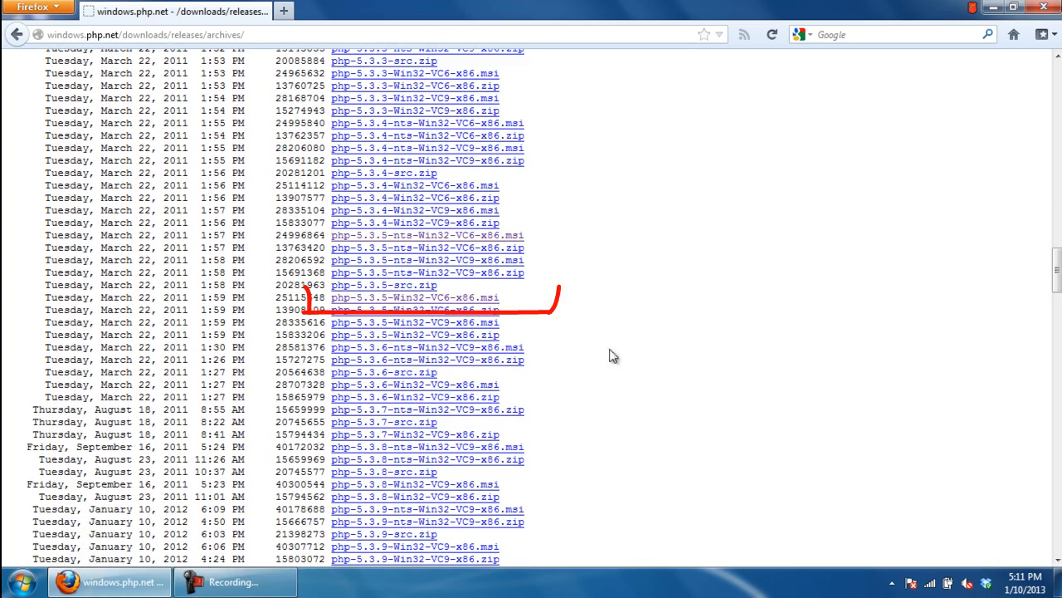
mouse_move(485, 302)
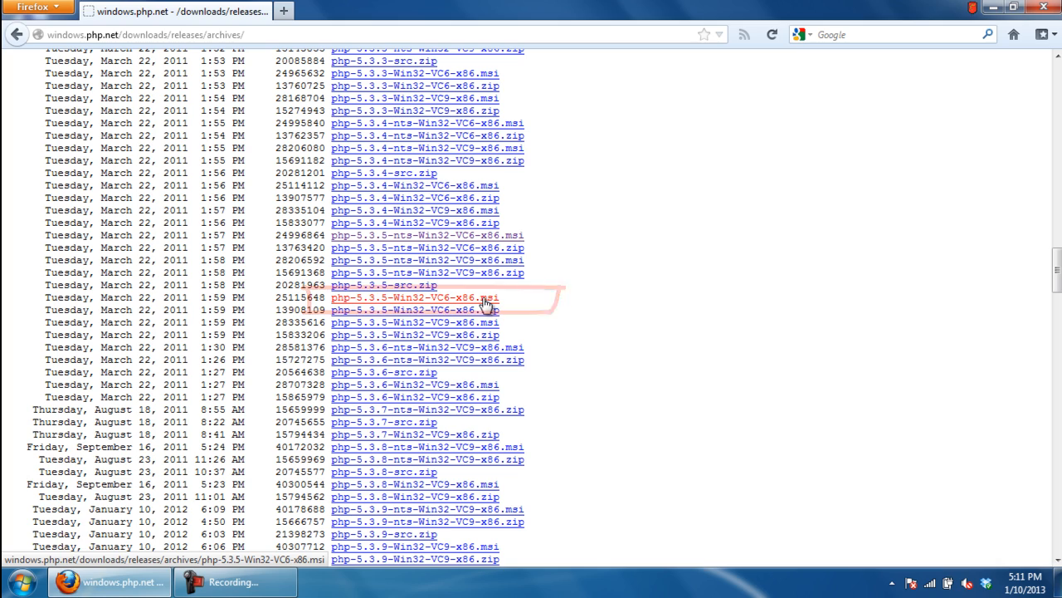
left_click(415, 297)
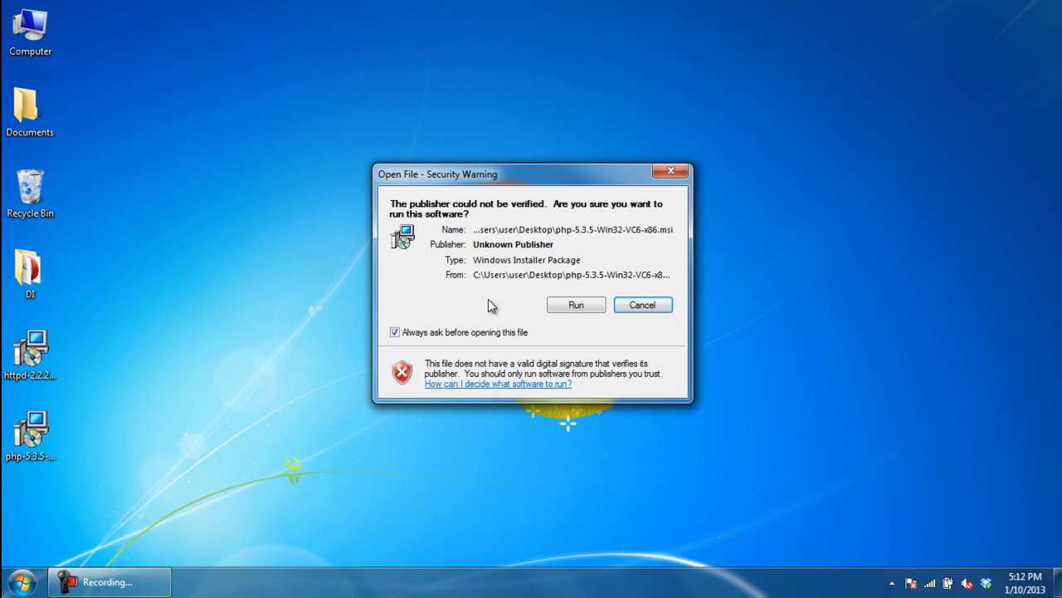
Run the downloaded installer, accept the License Agreement and proceed to the destination folder page
left_click(574, 306)
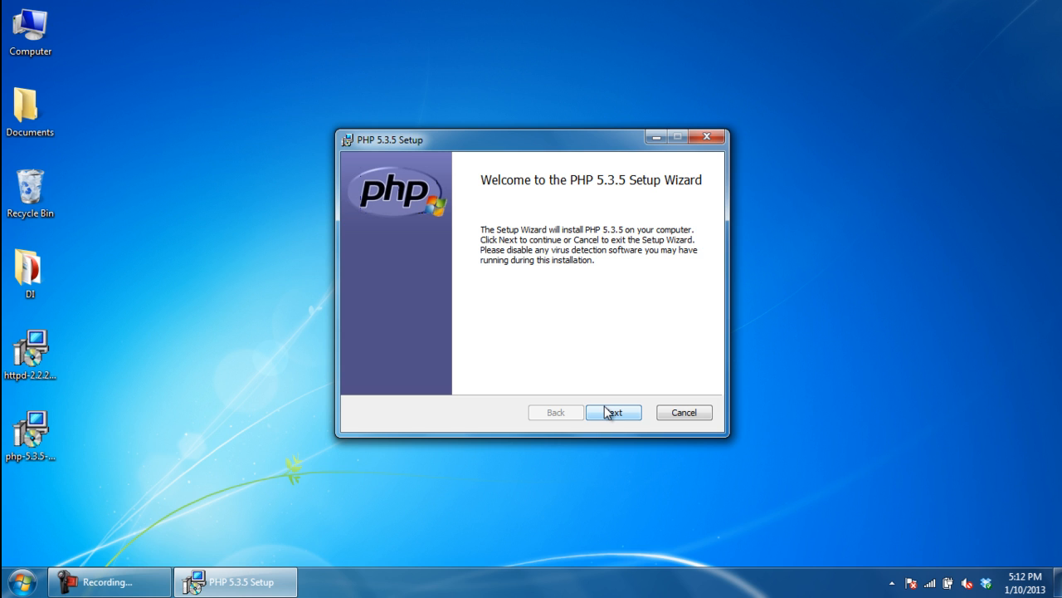
left_click(614, 411)
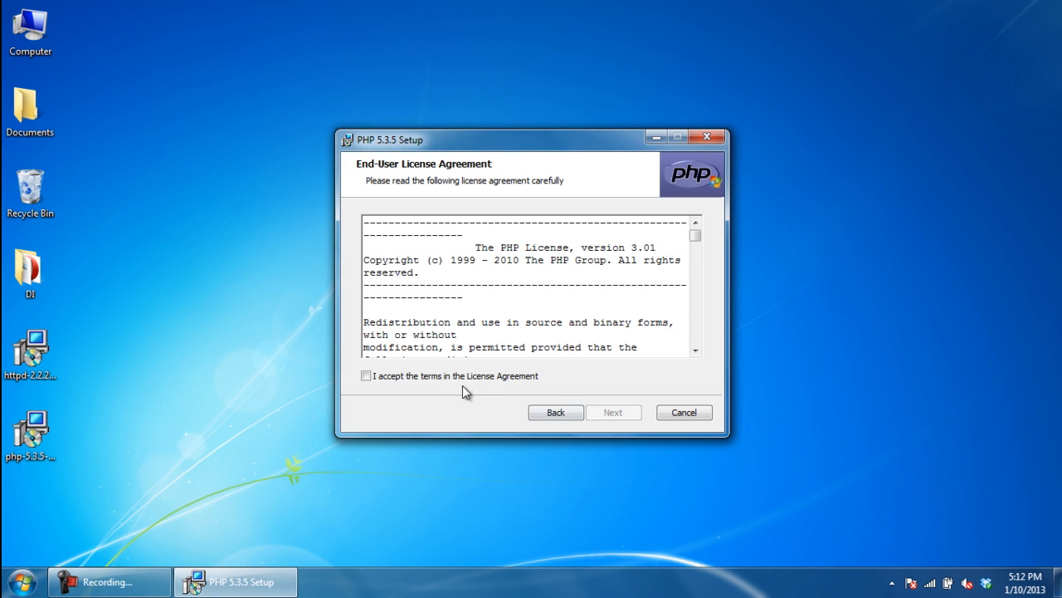
left_click(365, 375)
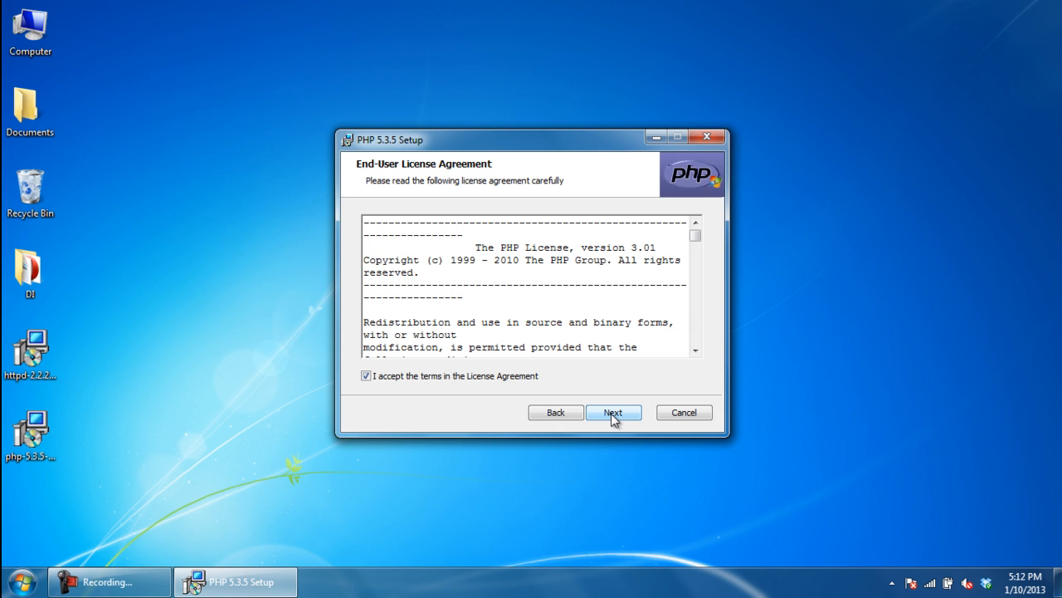
left_click(614, 411)
type("C:\\PHP")
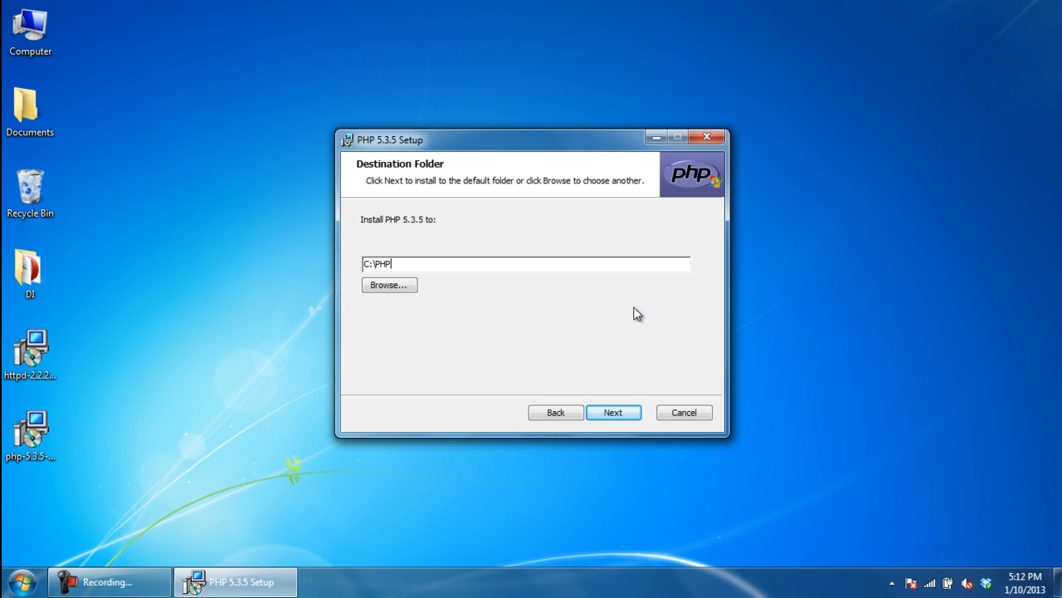
Keep C:\PHP as install folder and choose Apache 2.2.x Module as the web server
left_click(614, 412)
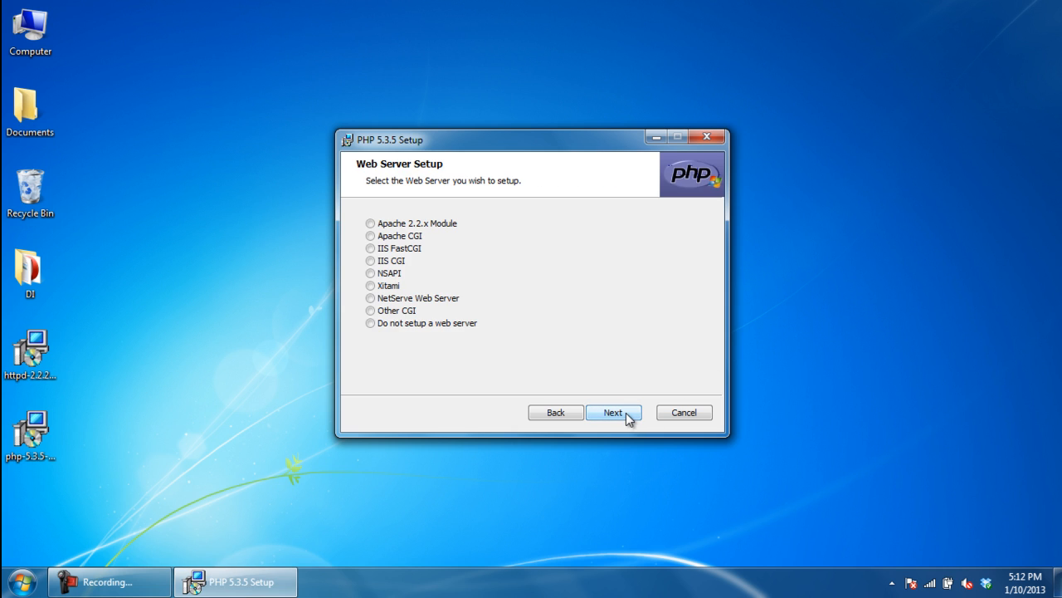
left_click(368, 223)
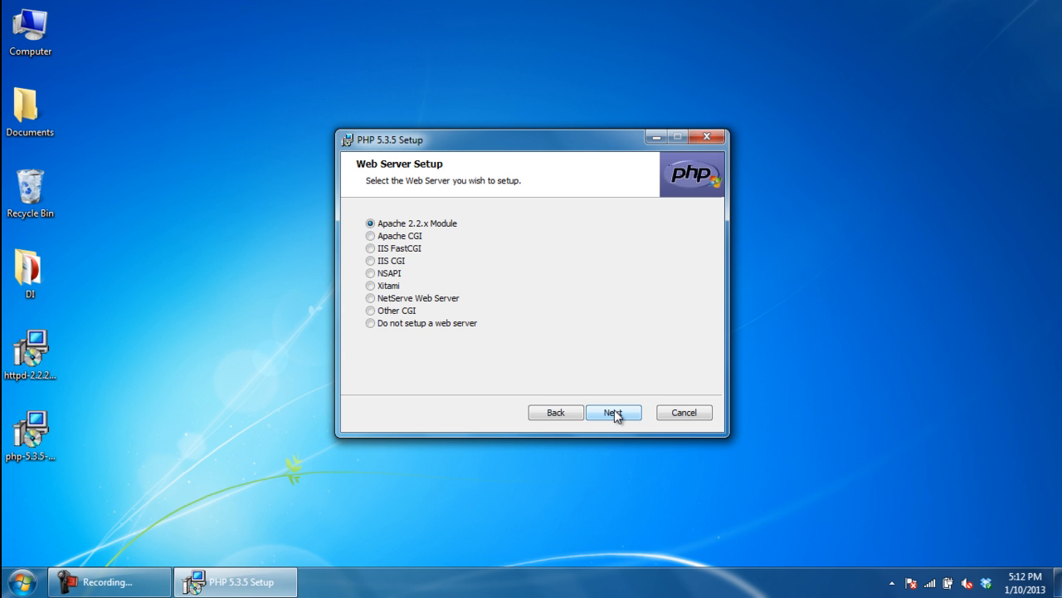
left_click(614, 411)
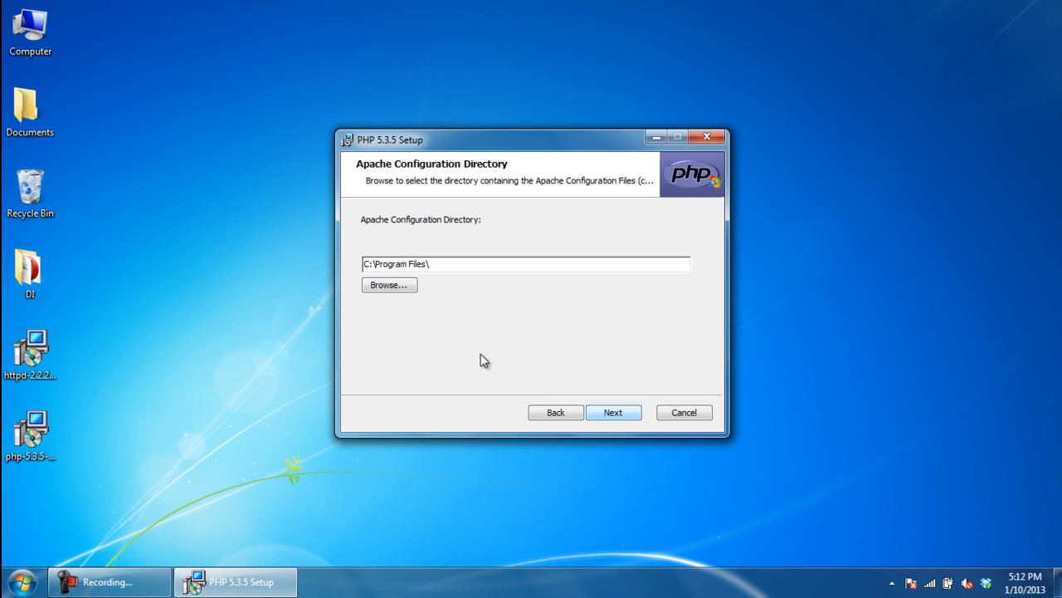
Browse to C:\Apache\conf\ as the Apache configuration directory and install PHP 5.3.5
left_click(388, 285)
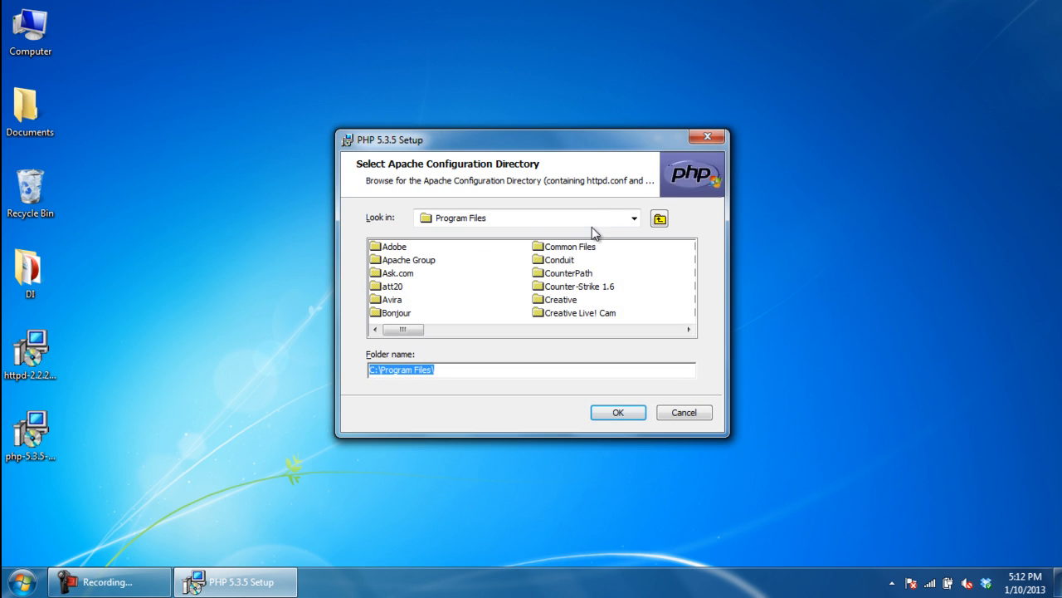
left_click(657, 219)
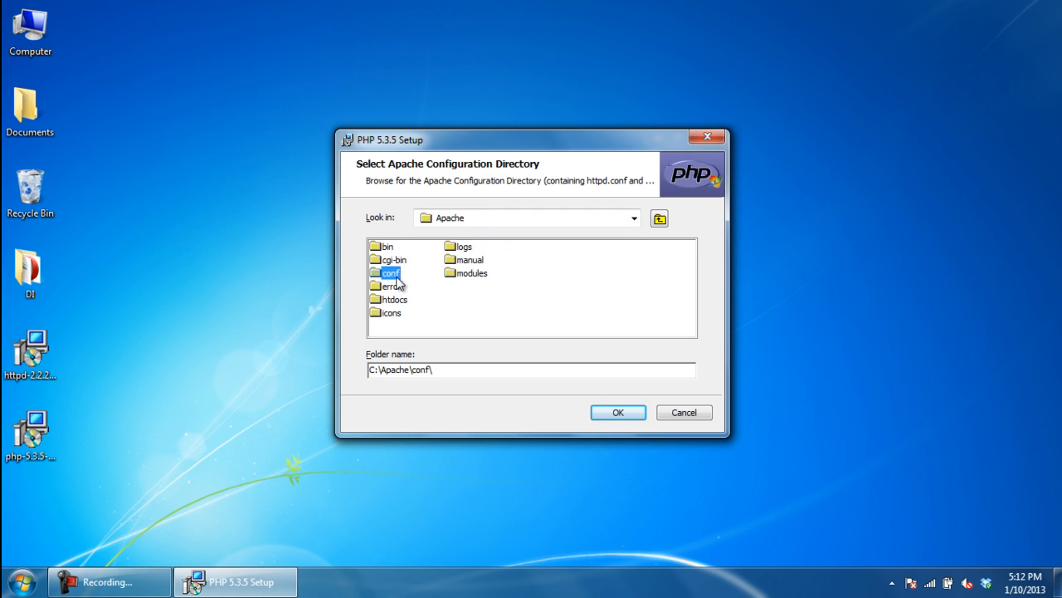
double_click(385, 272)
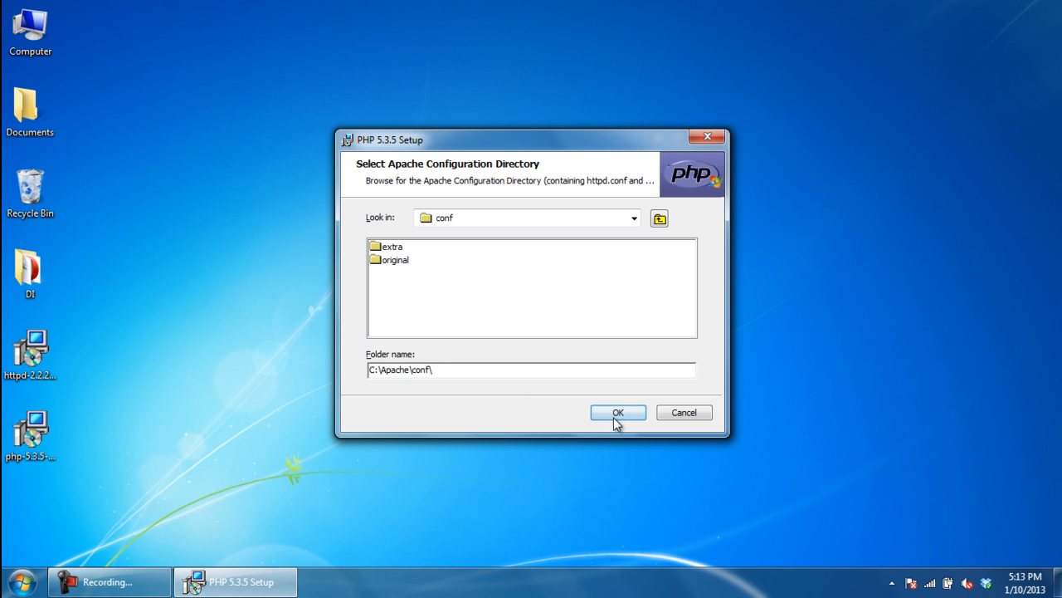
left_click(618, 411)
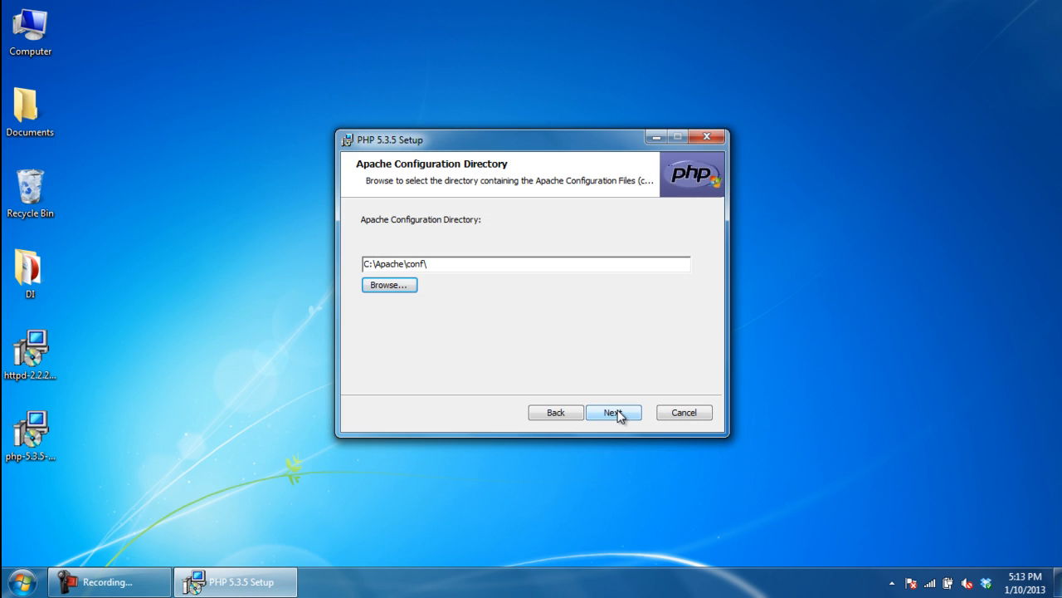
left_click(614, 411)
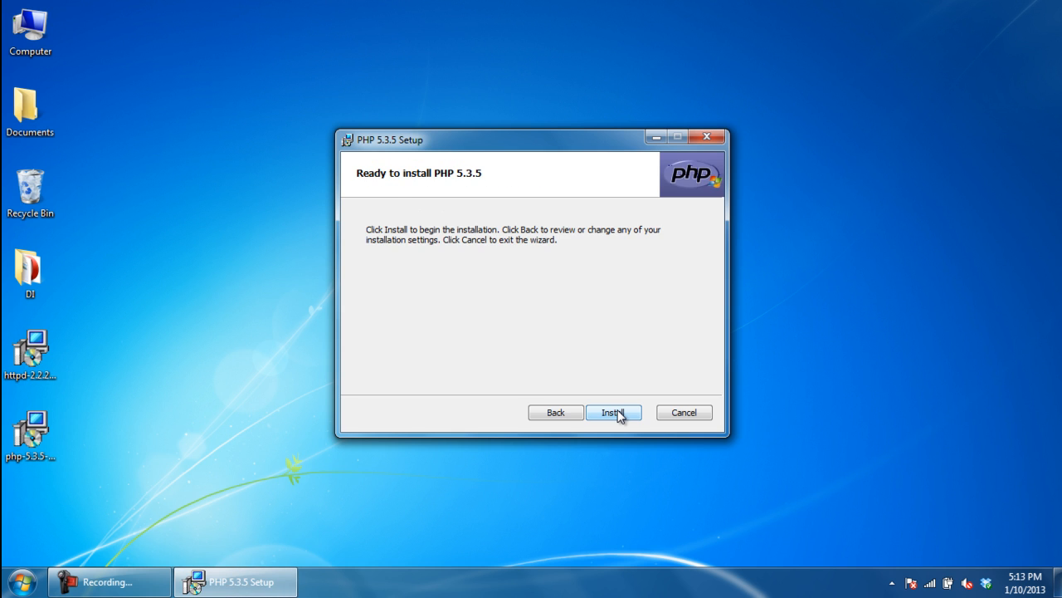
left_click(615, 411)
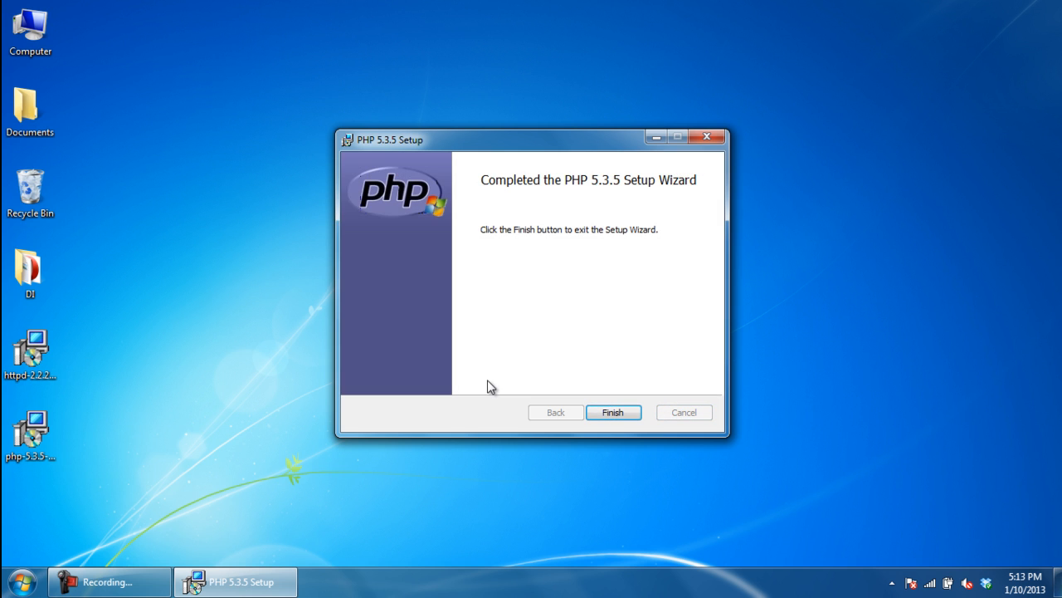
Finish setup, then navigate C:\Apache\conf in Explorer and open httpd.conf in Notepad
left_click(614, 411)
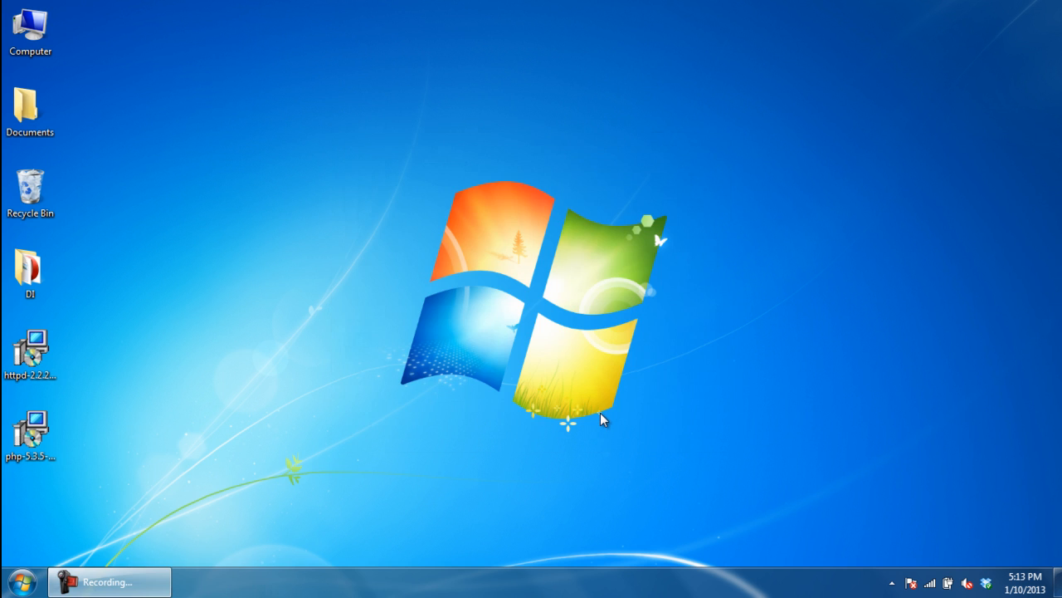
left_click(30, 29)
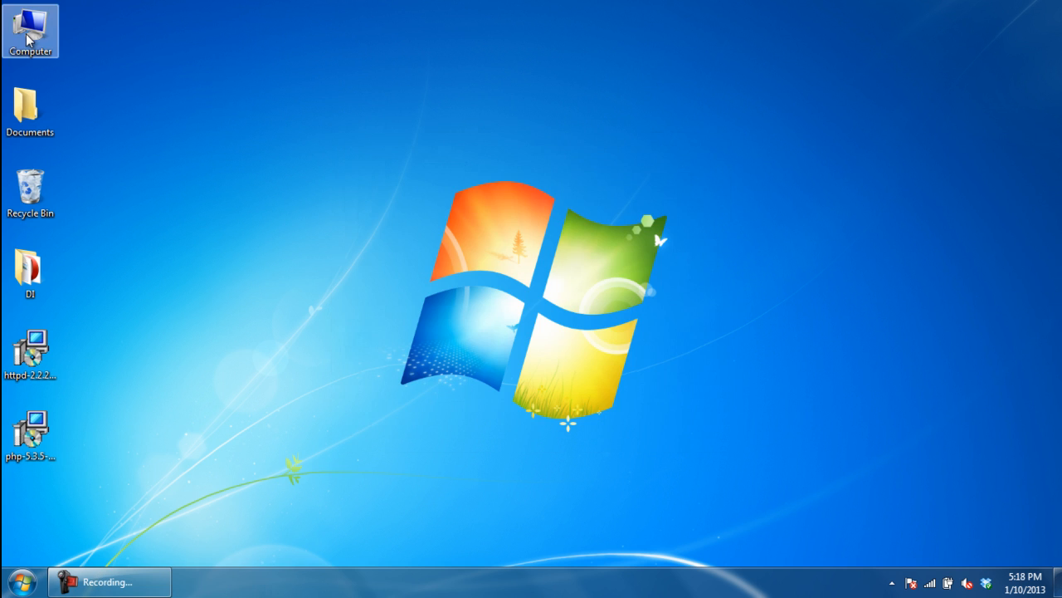
double_click(30, 25)
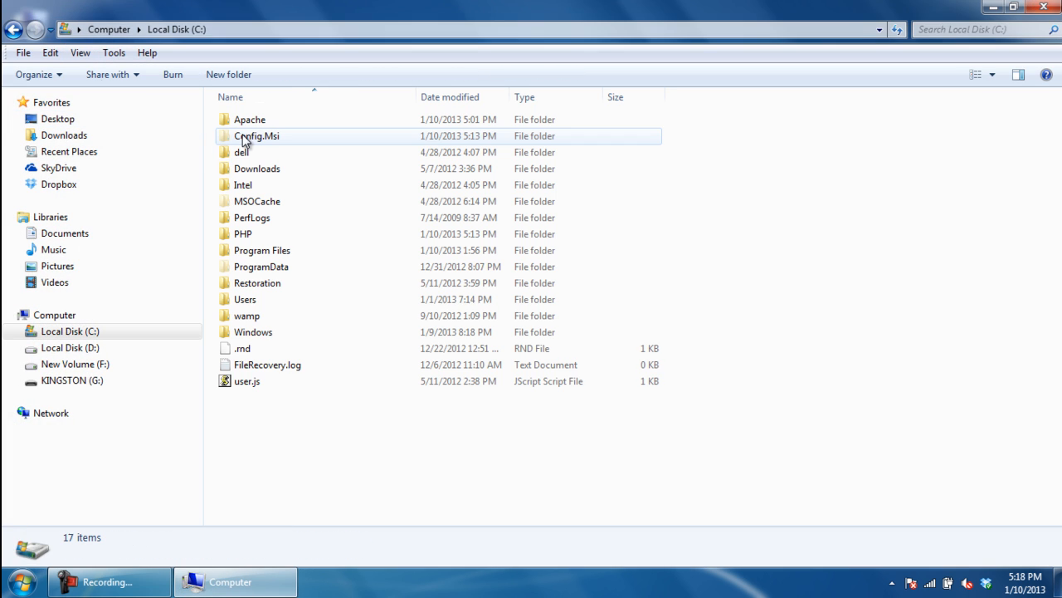
double_click(249, 119)
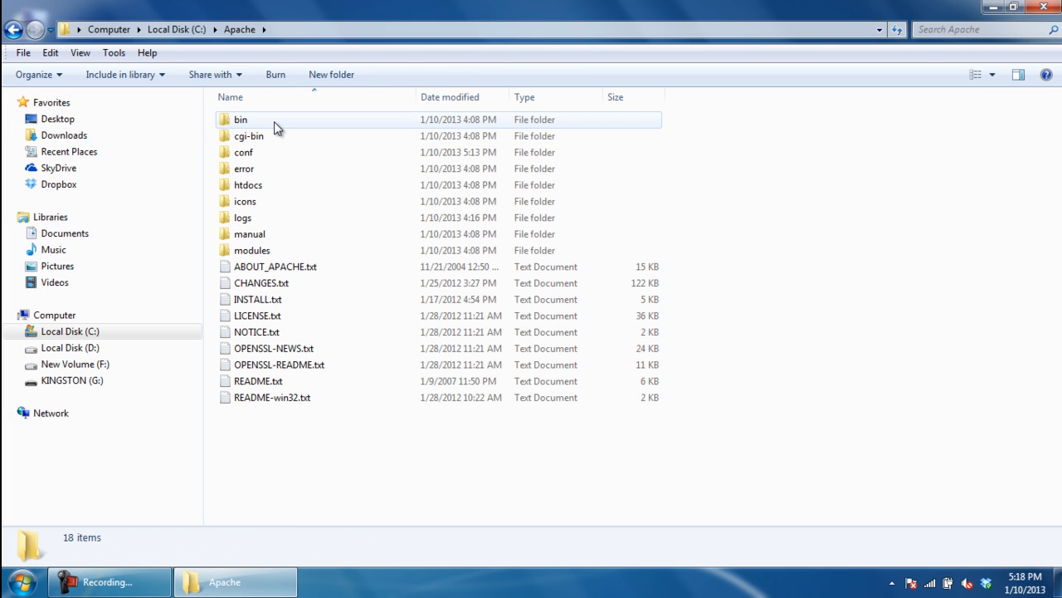
double_click(244, 153)
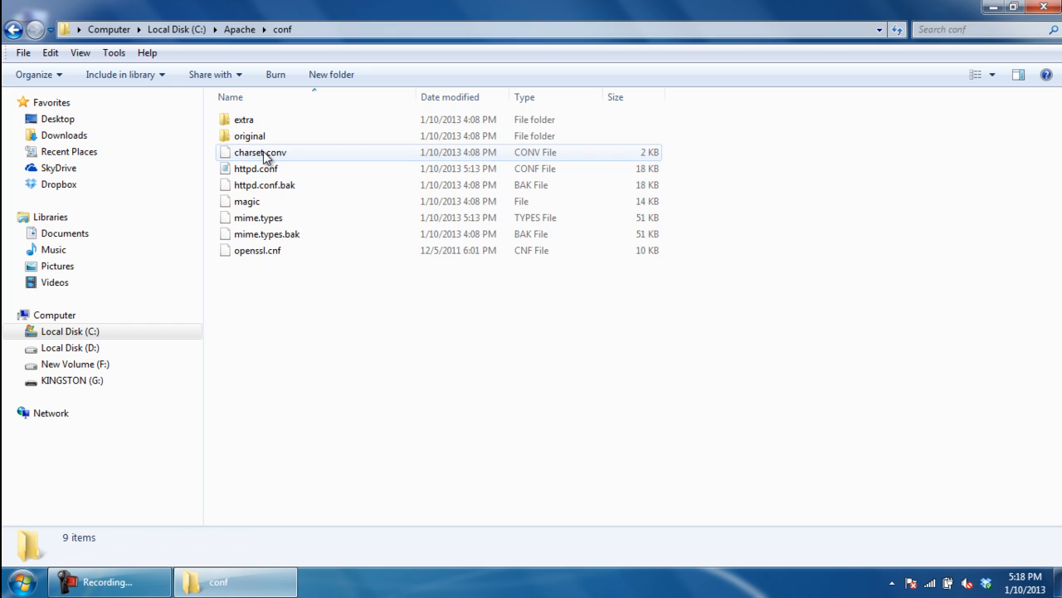
double_click(255, 168)
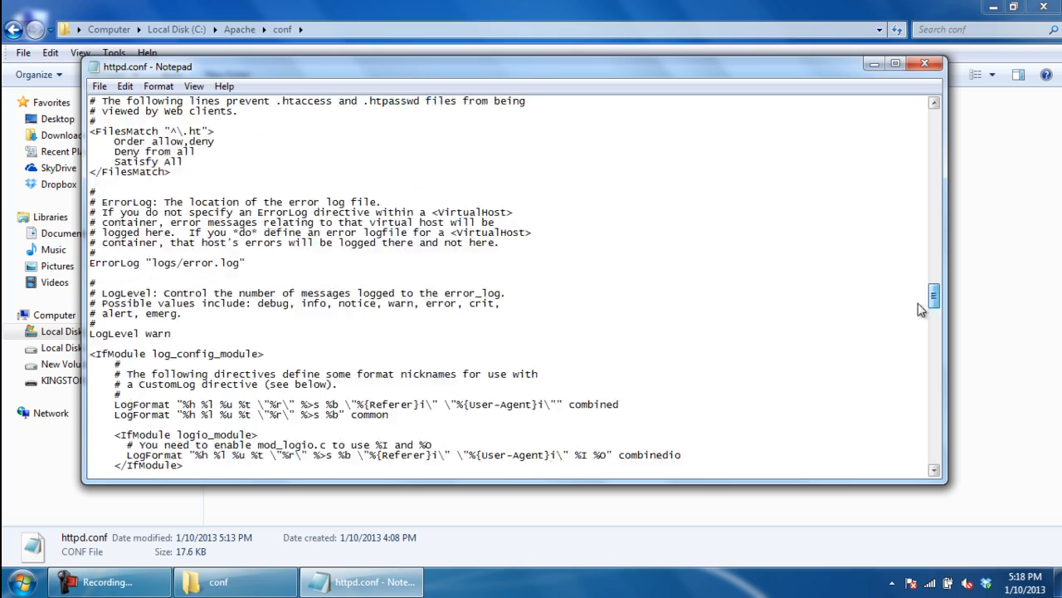
Point PHPIniDir and the php5apache2_2.dll LoadModule path to C:/PHP/ and save httpd.conf on closing
scroll("down", 3)
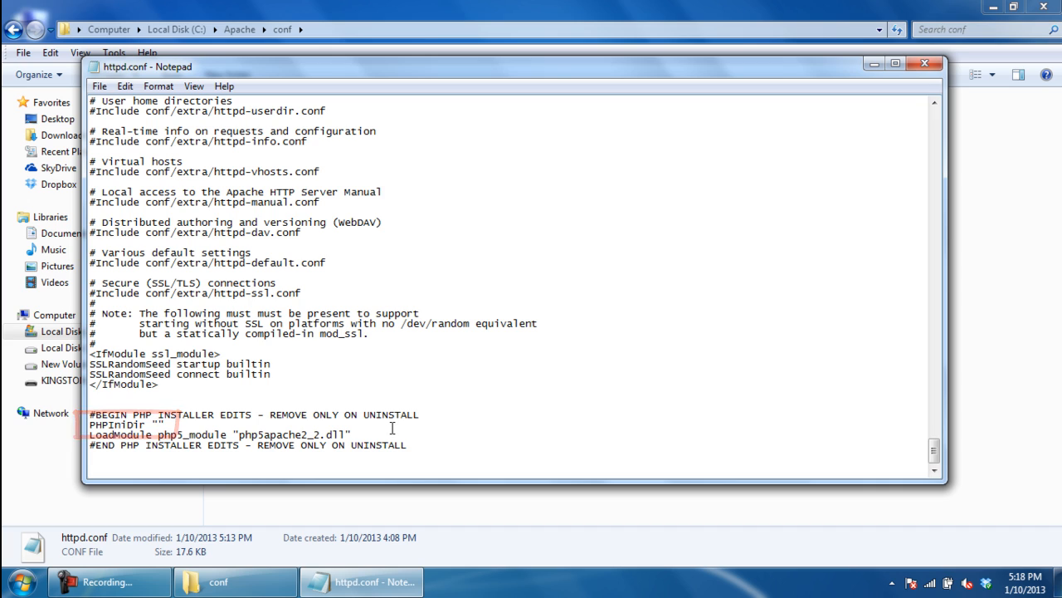
type("c")
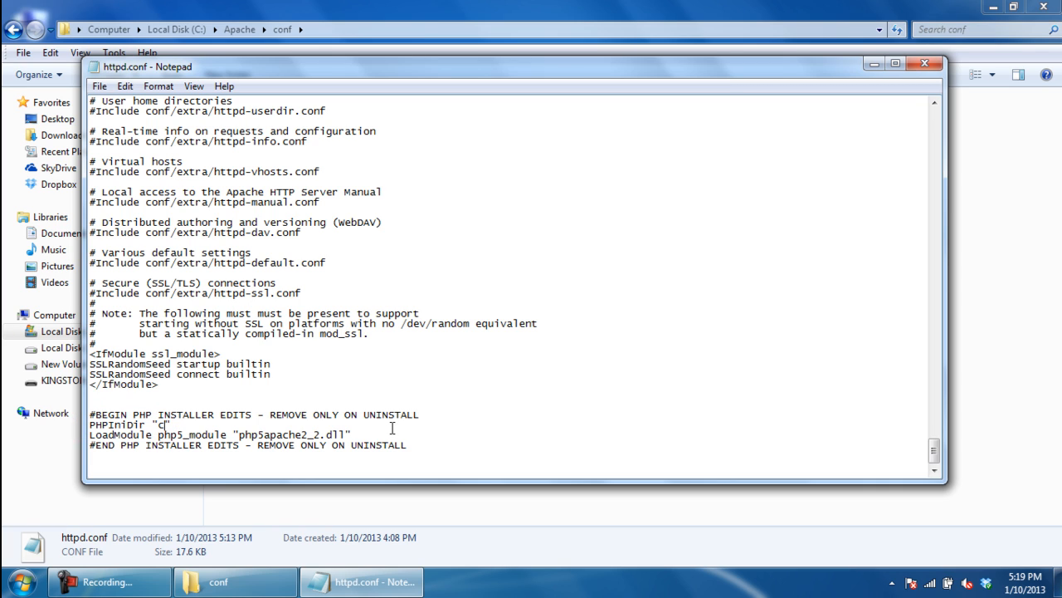
type(":/")
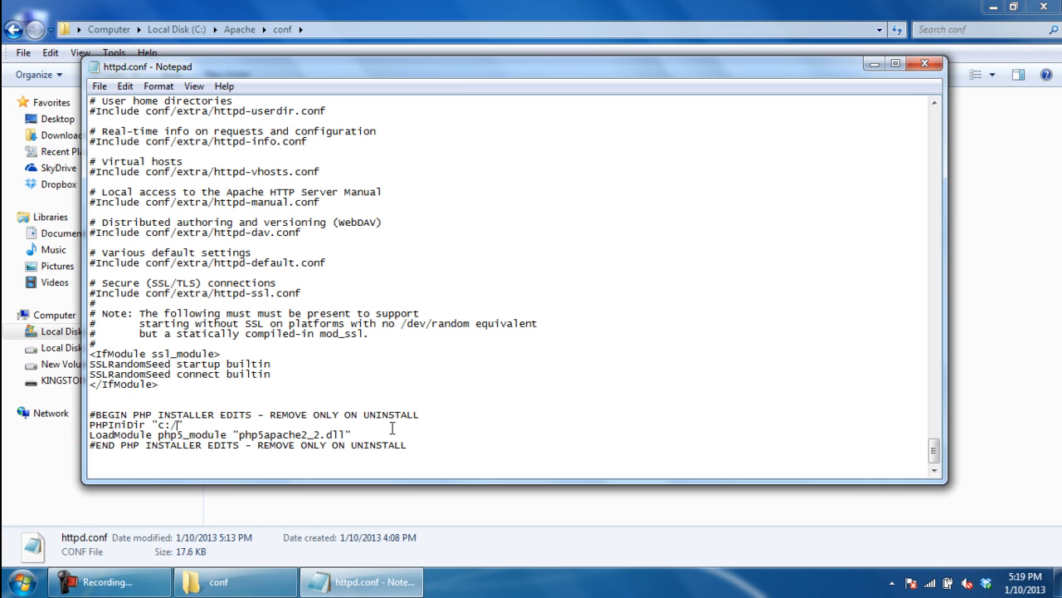
type("PHP")
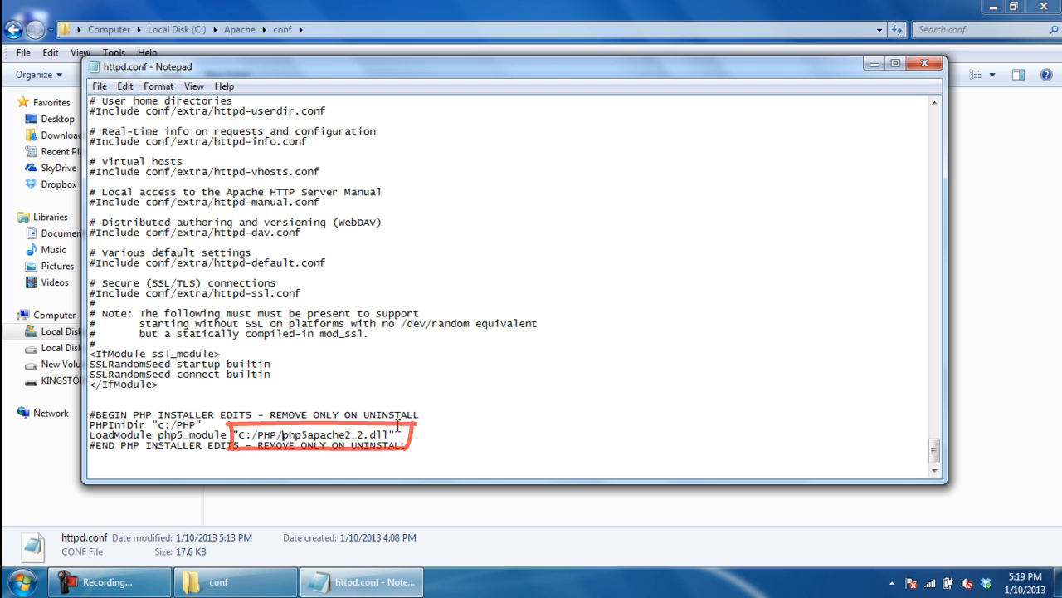
mouse_move(734, 56)
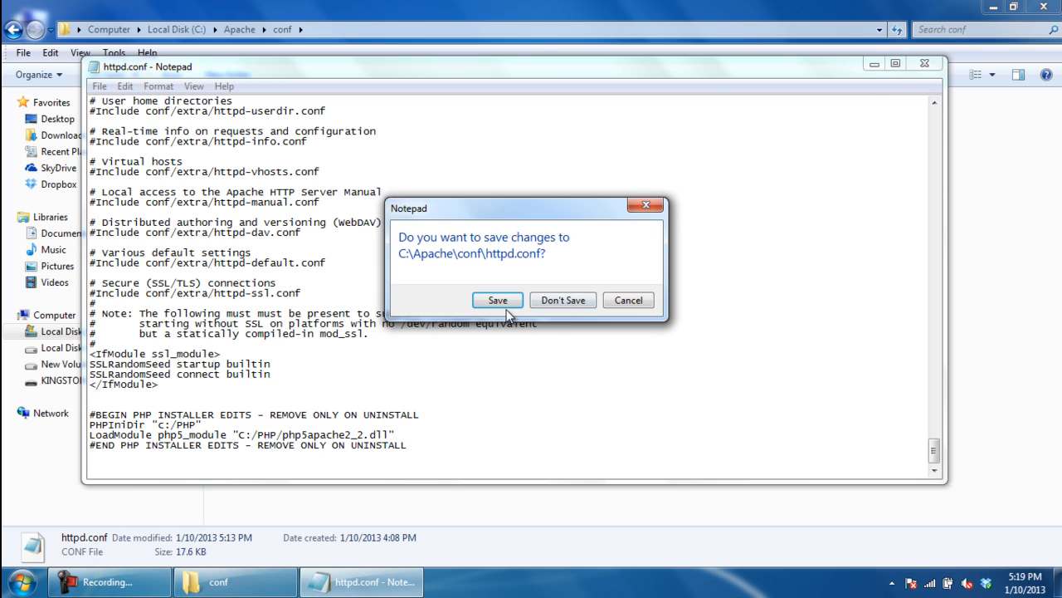
left_click(498, 299)
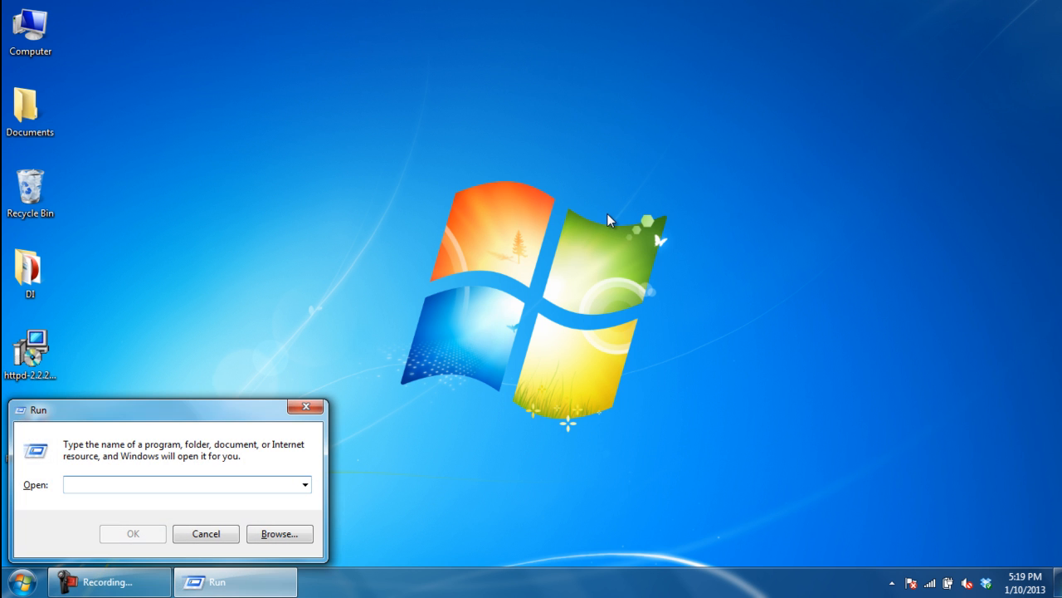
Launch services from Run and restart the Apache2.2 service from its context menu
type("services")
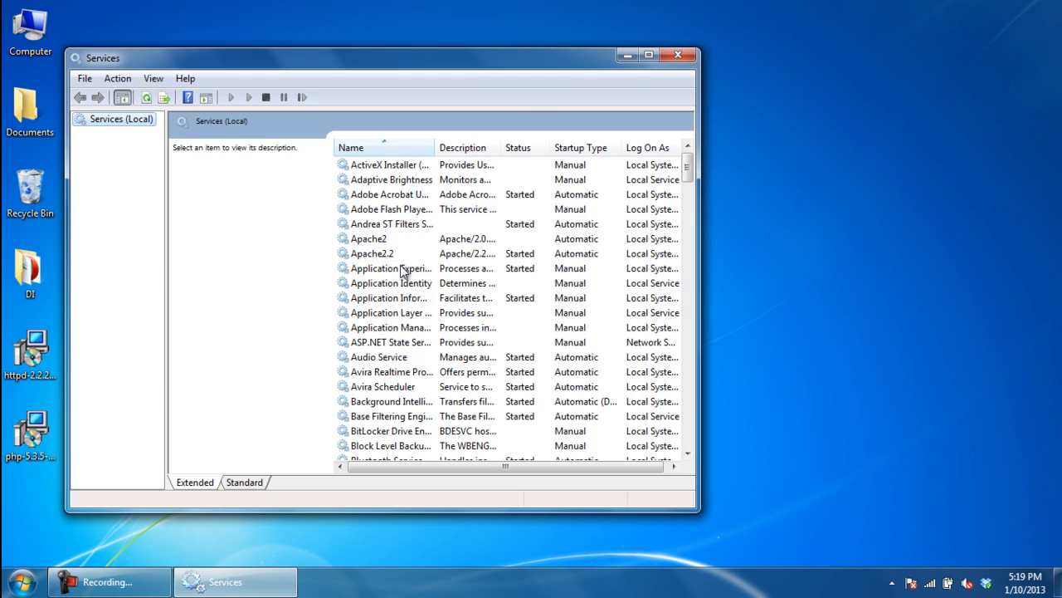
left_click(372, 252)
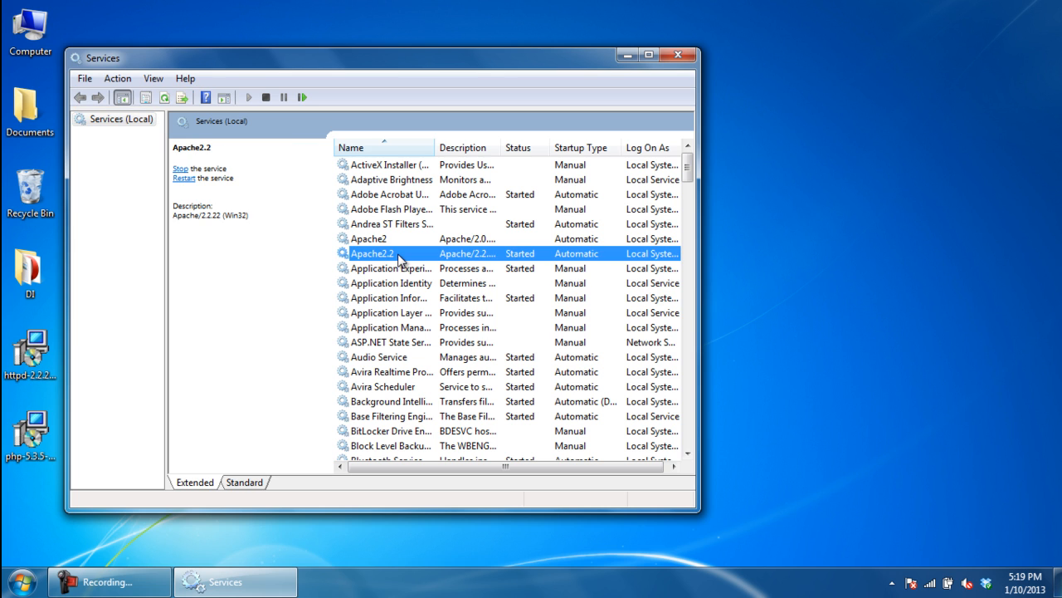
right_click(370, 252)
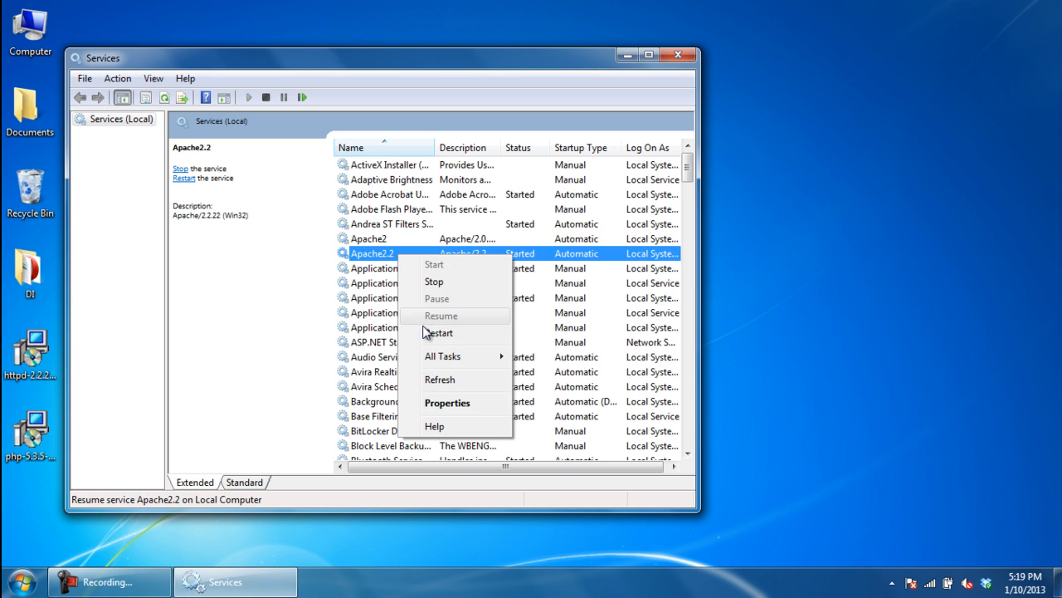
left_click(433, 282)
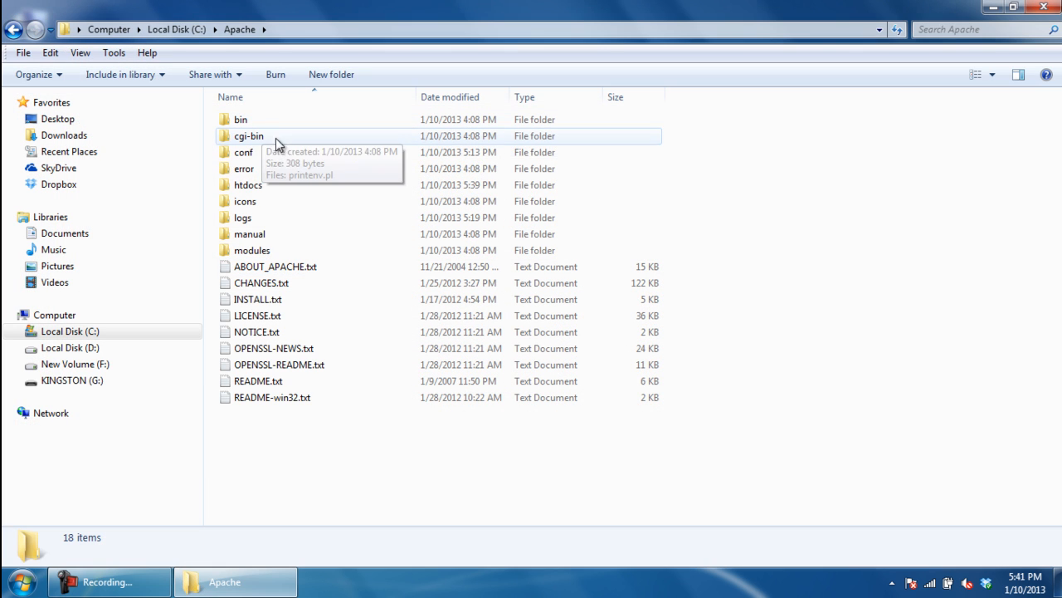
Create a new text document phpinfo.txt in C:\Apache\htdocs and open it
double_click(247, 185)
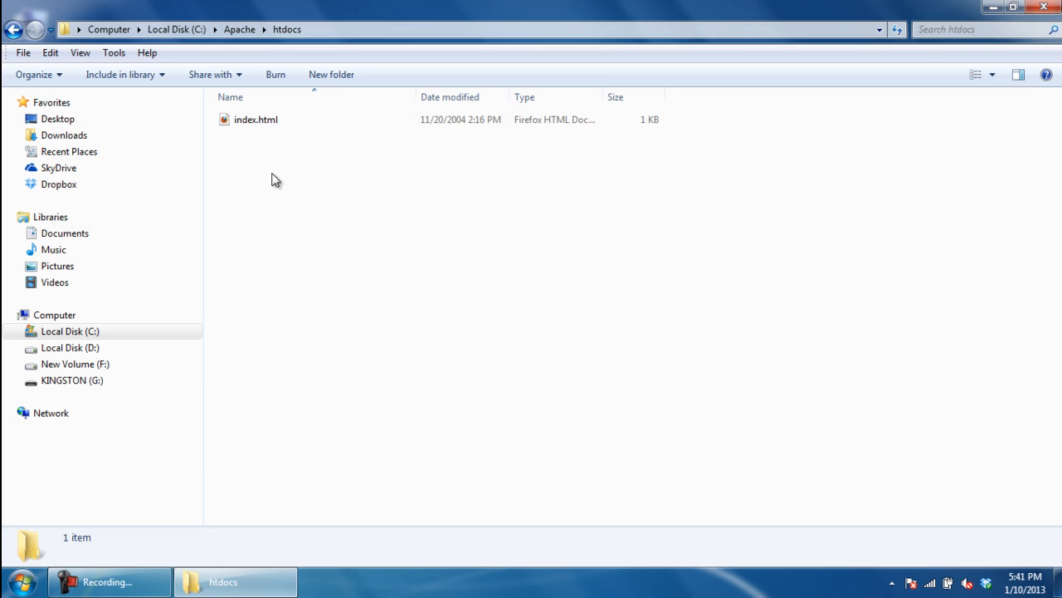
right_click(275, 179)
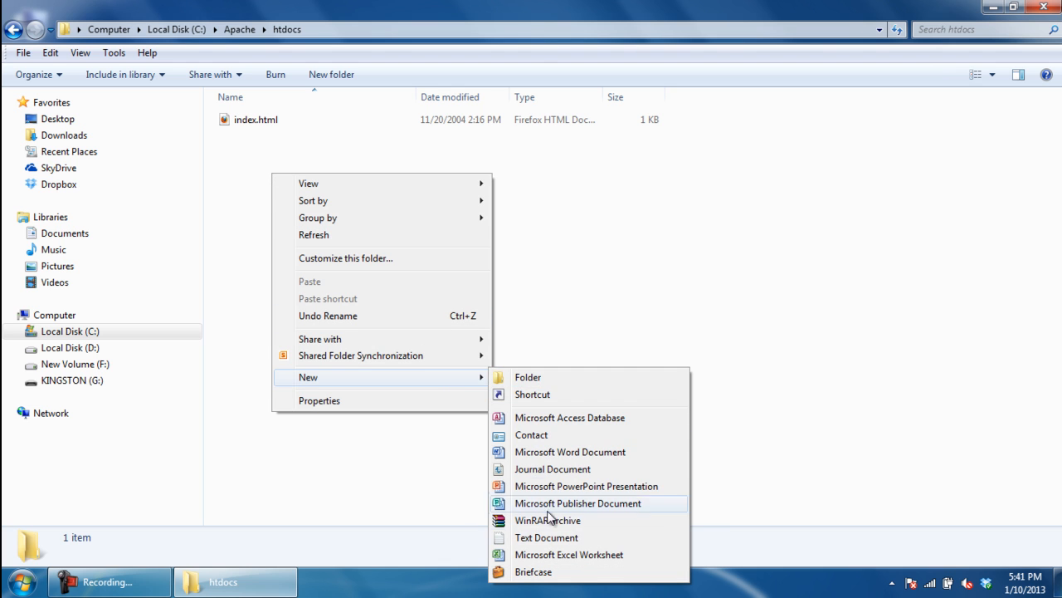
left_click(546, 538)
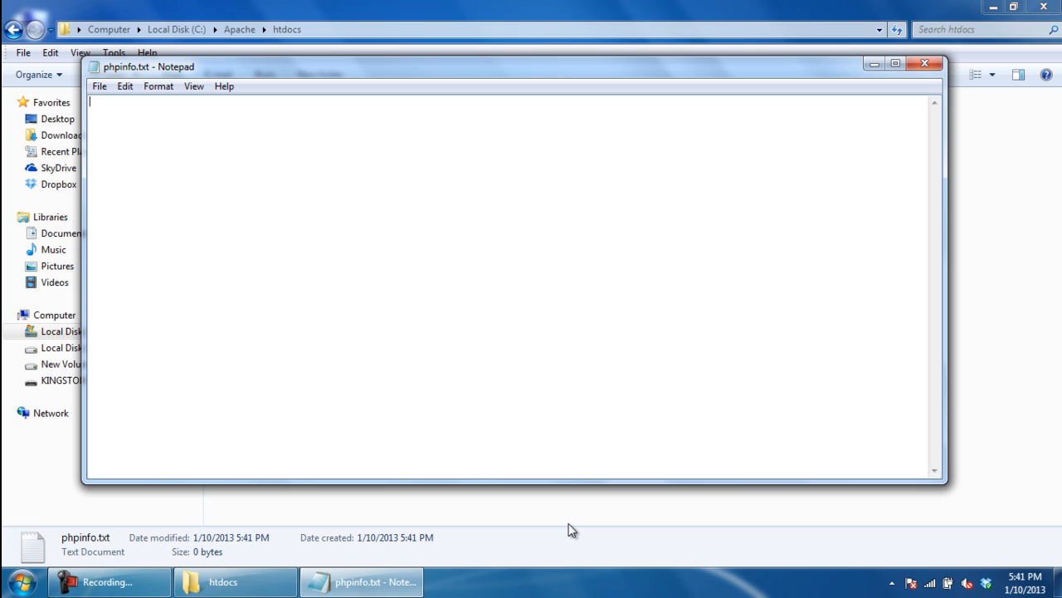
Write <?php phpinfo(); ?> and save it into htdocs as phpinfo.php with type All Files
type("<?php")
type("phpin")
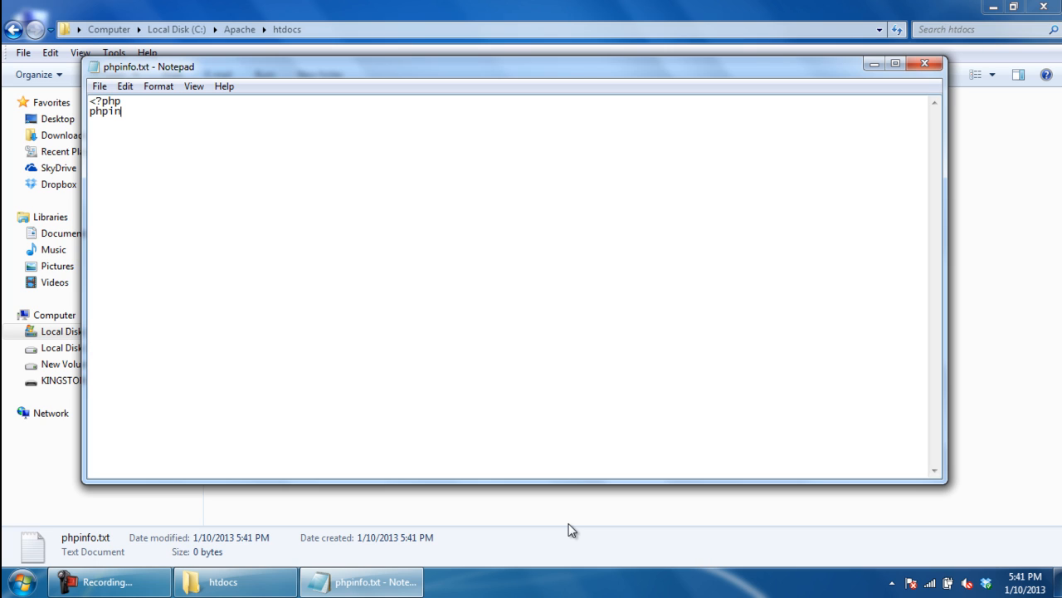
type("fo();")
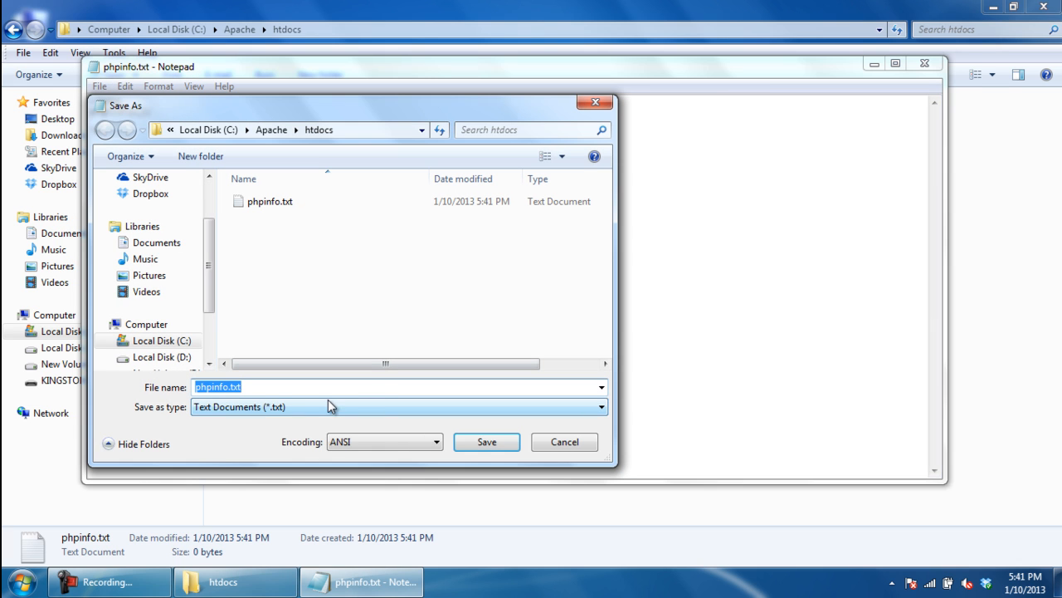
type("phpinfo.php")
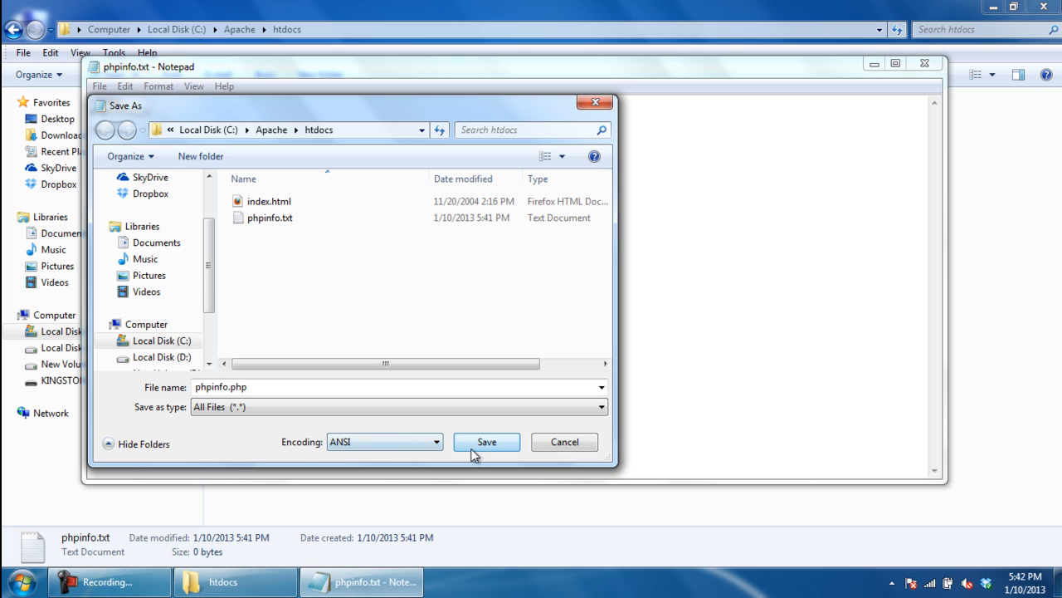
left_click(487, 442)
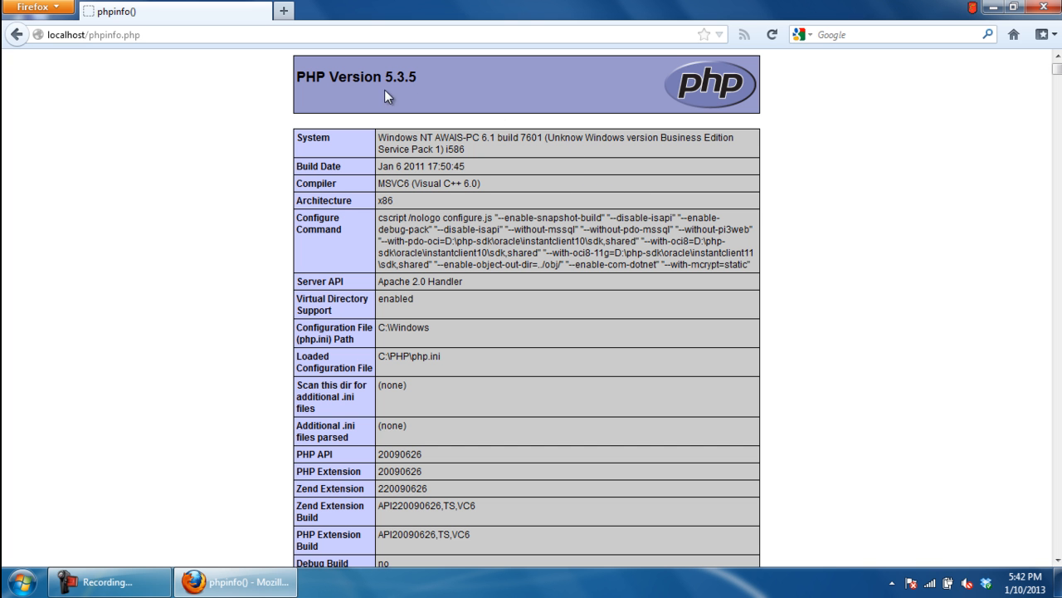
Scroll down the phpinfo page past build details to the PHP API, extensions and streams sections
scroll("down", 3)
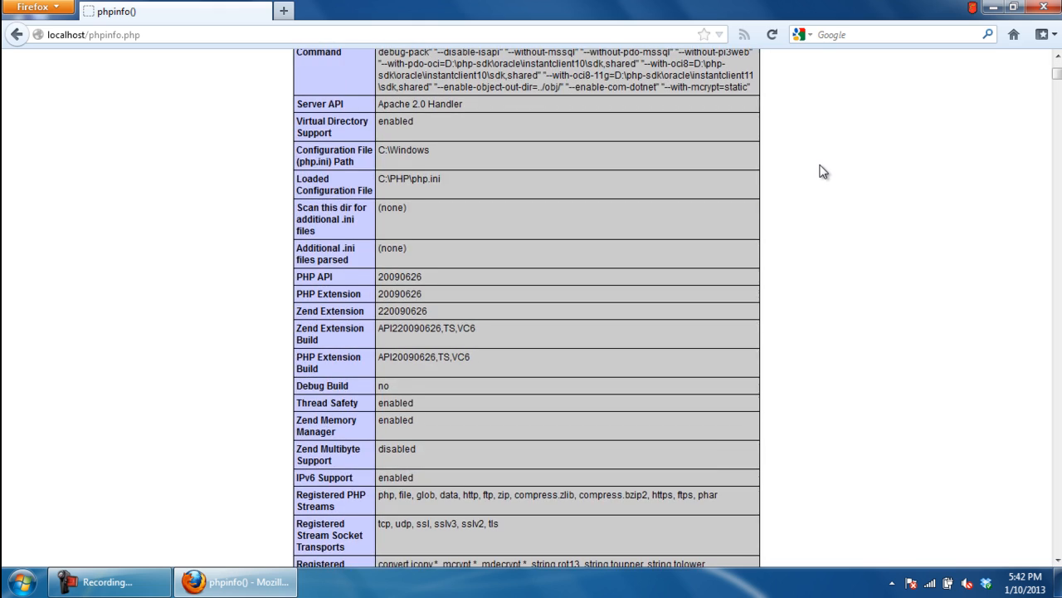
scroll("down", 3)
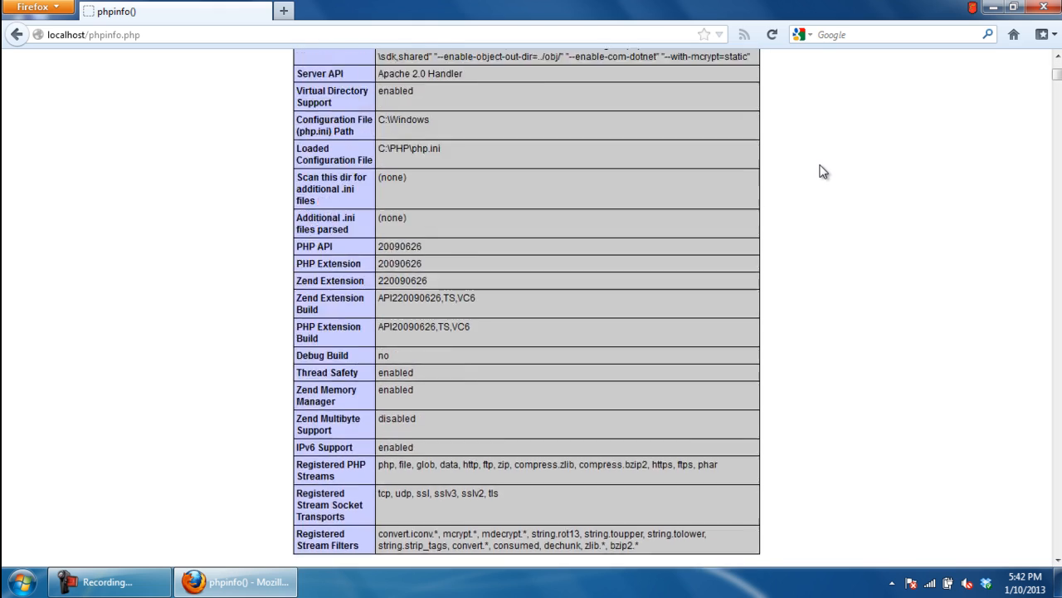